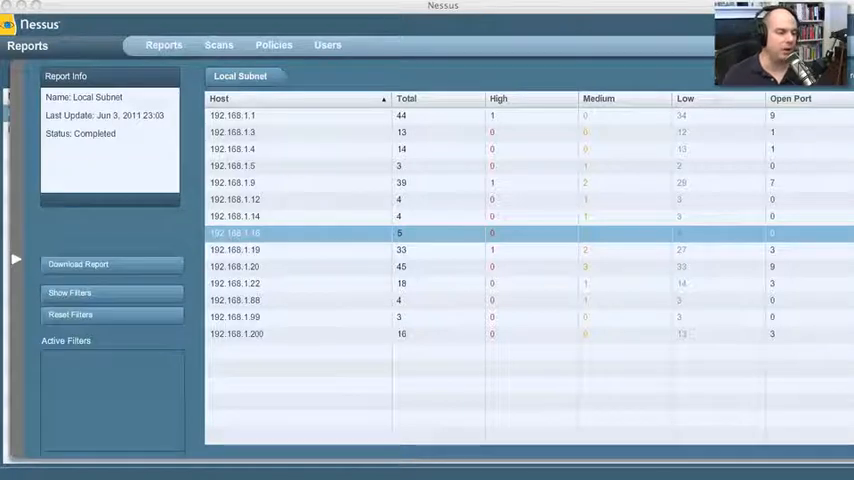
mouse_move(266, 203)
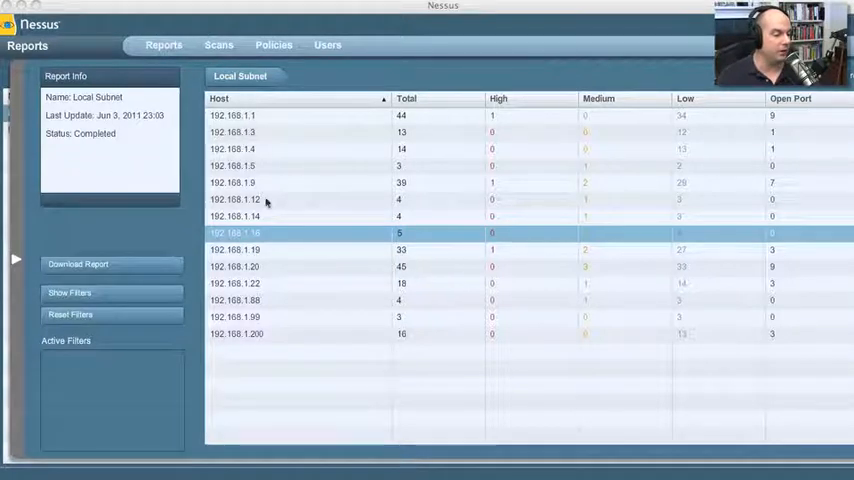
mouse_move(252, 334)
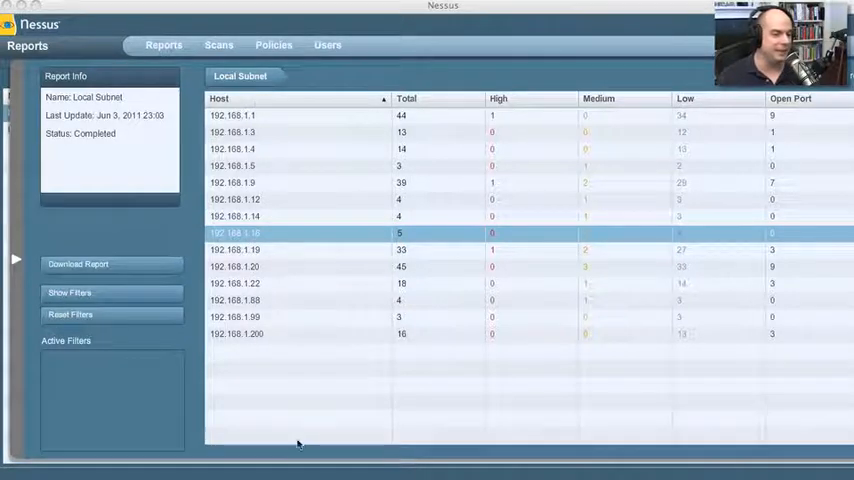
mouse_move(423, 150)
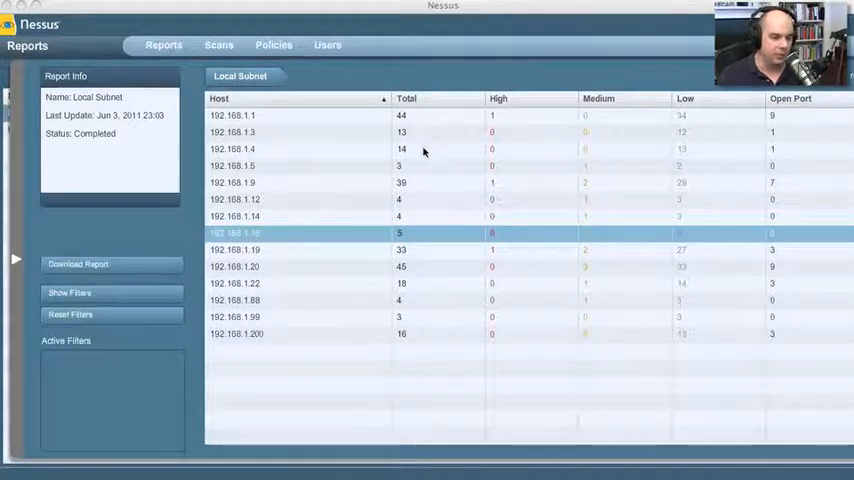
mouse_move(428, 332)
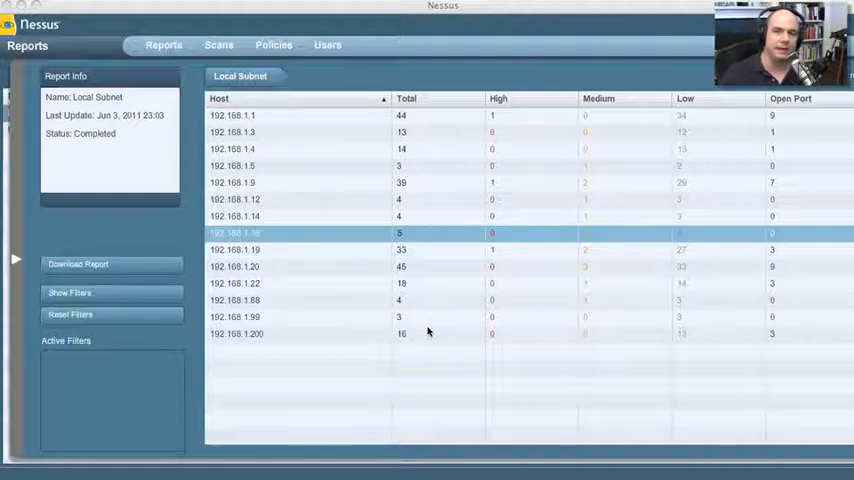
mouse_move(505, 118)
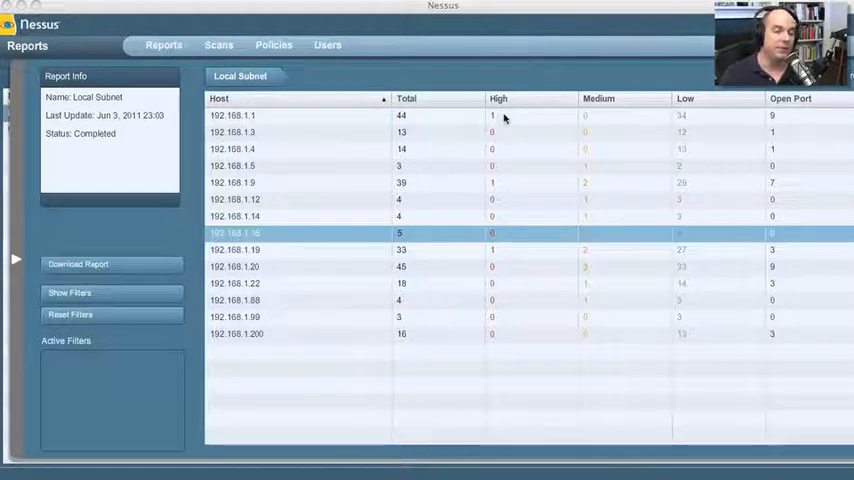
mouse_move(672, 135)
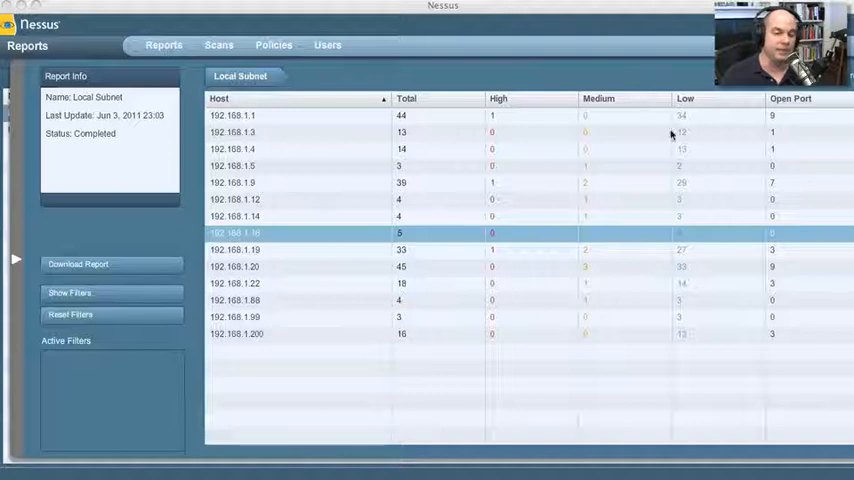
mouse_move(688, 143)
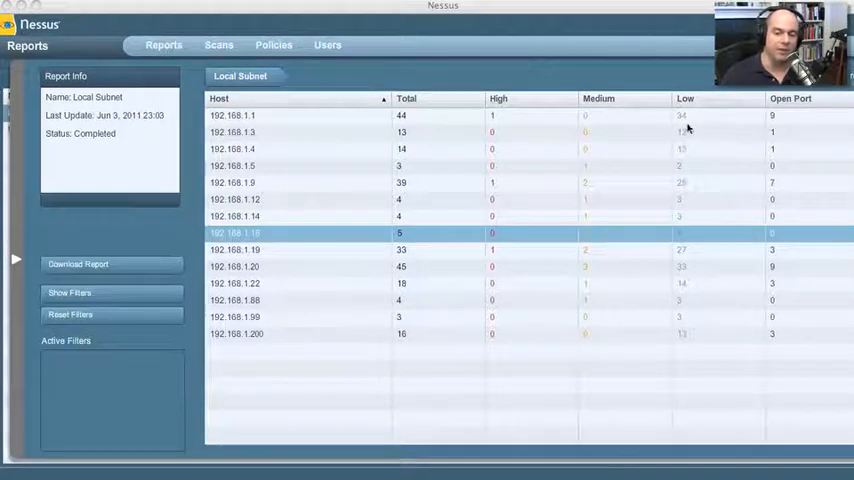
mouse_move(797, 305)
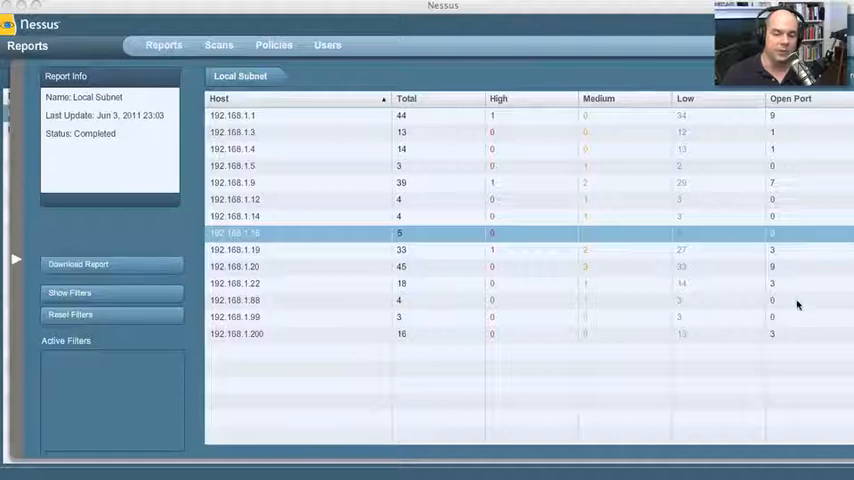
mouse_move(787, 110)
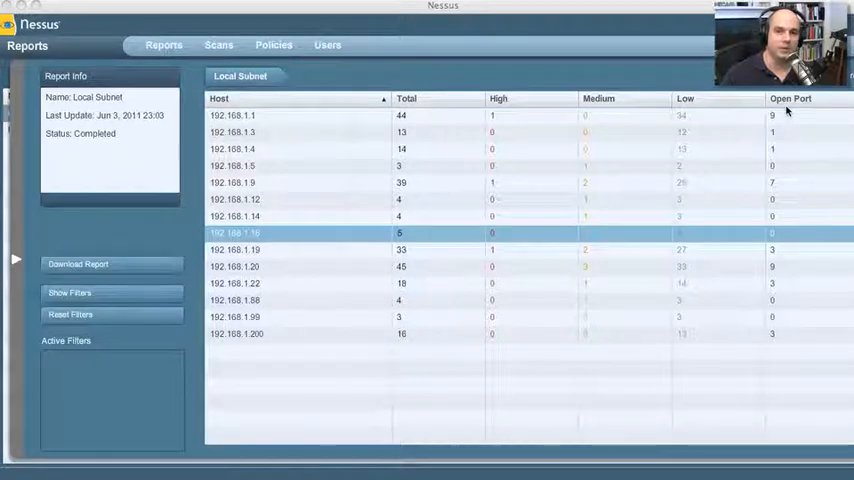
mouse_move(614, 175)
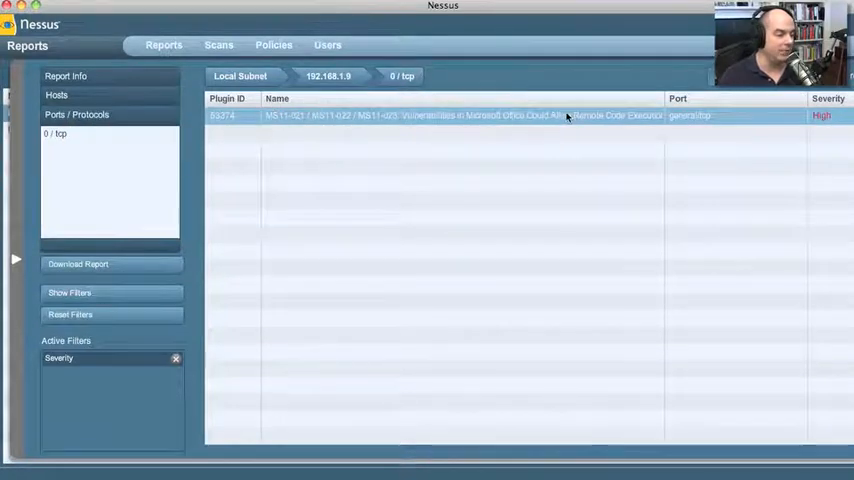
mouse_move(366, 124)
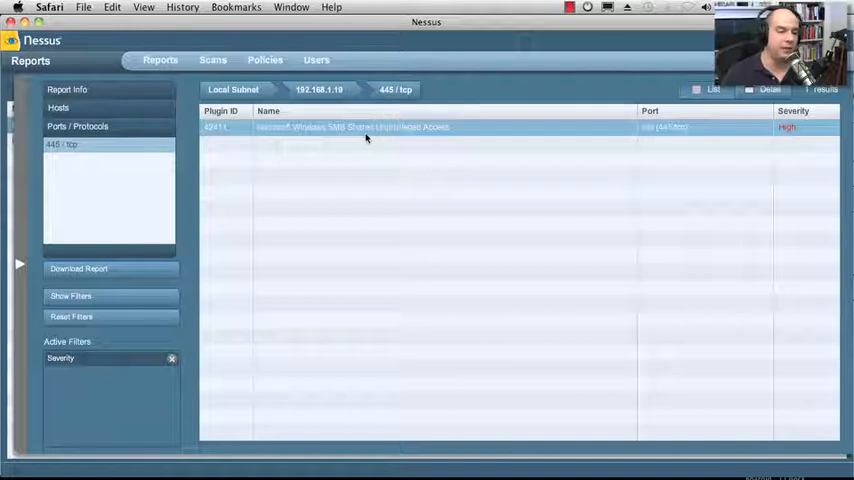
mouse_move(465, 135)
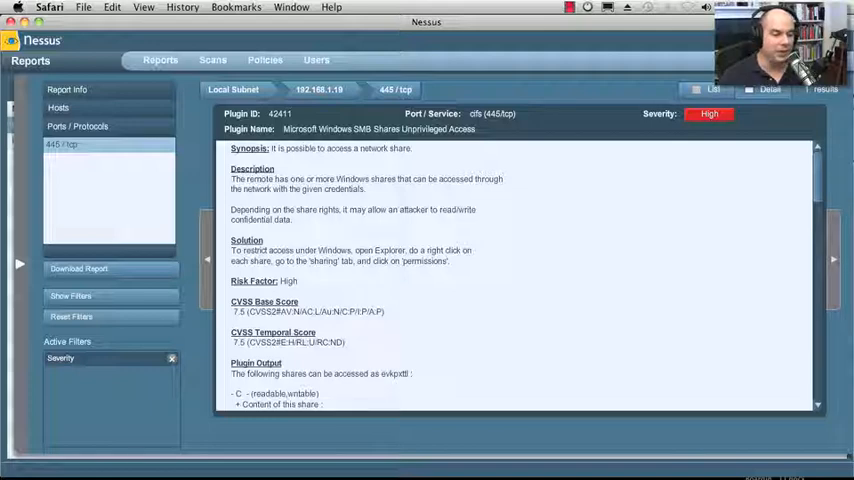
scroll("down", 3)
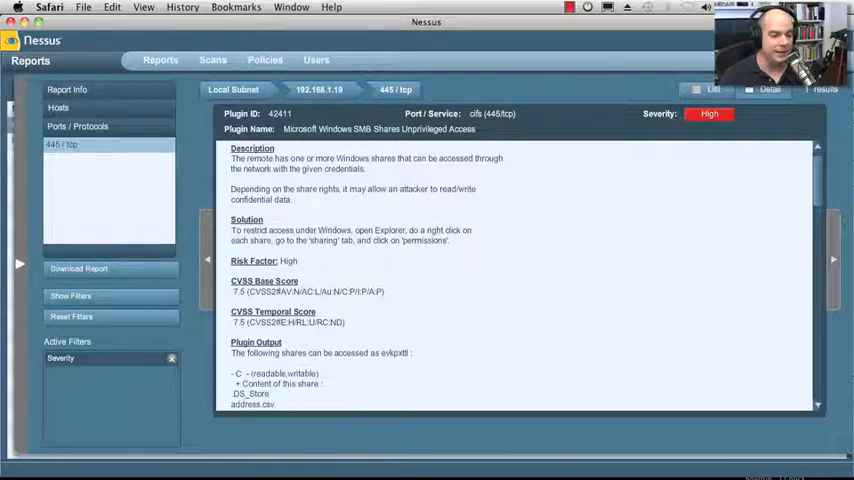
scroll("down", 3)
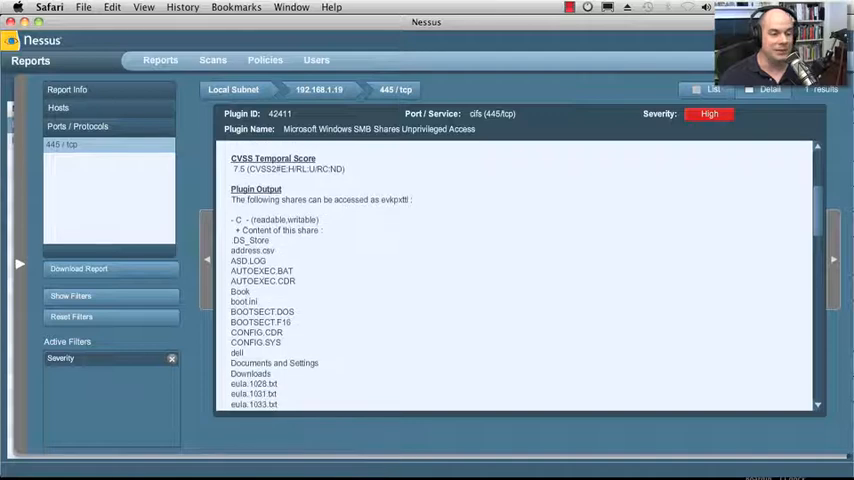
scroll("down", 3)
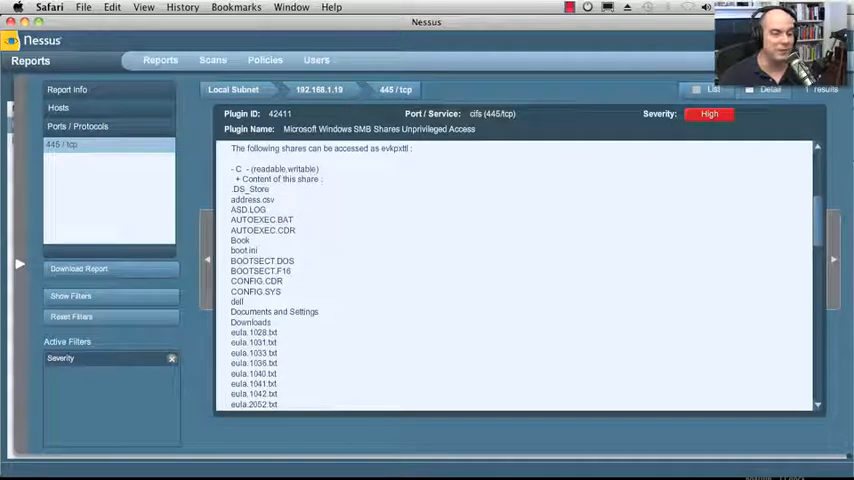